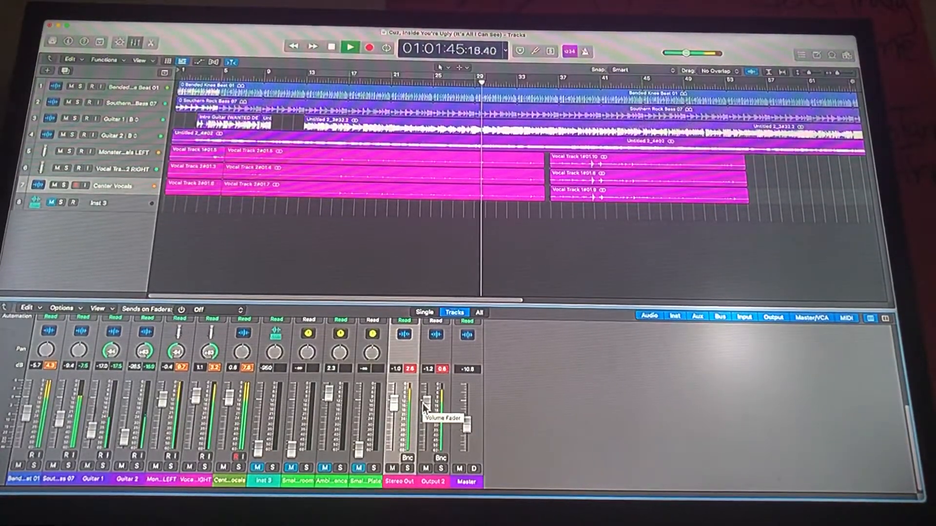
pyautogui.click(345, 48)
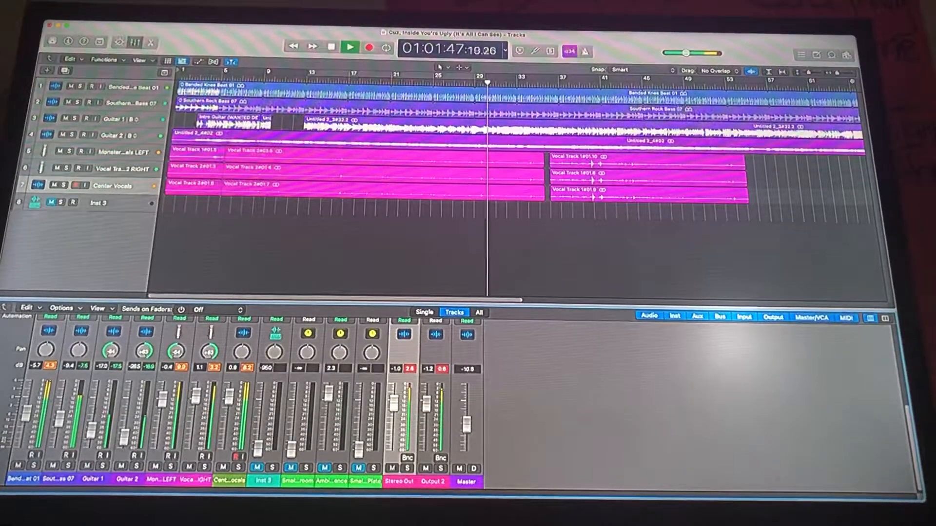